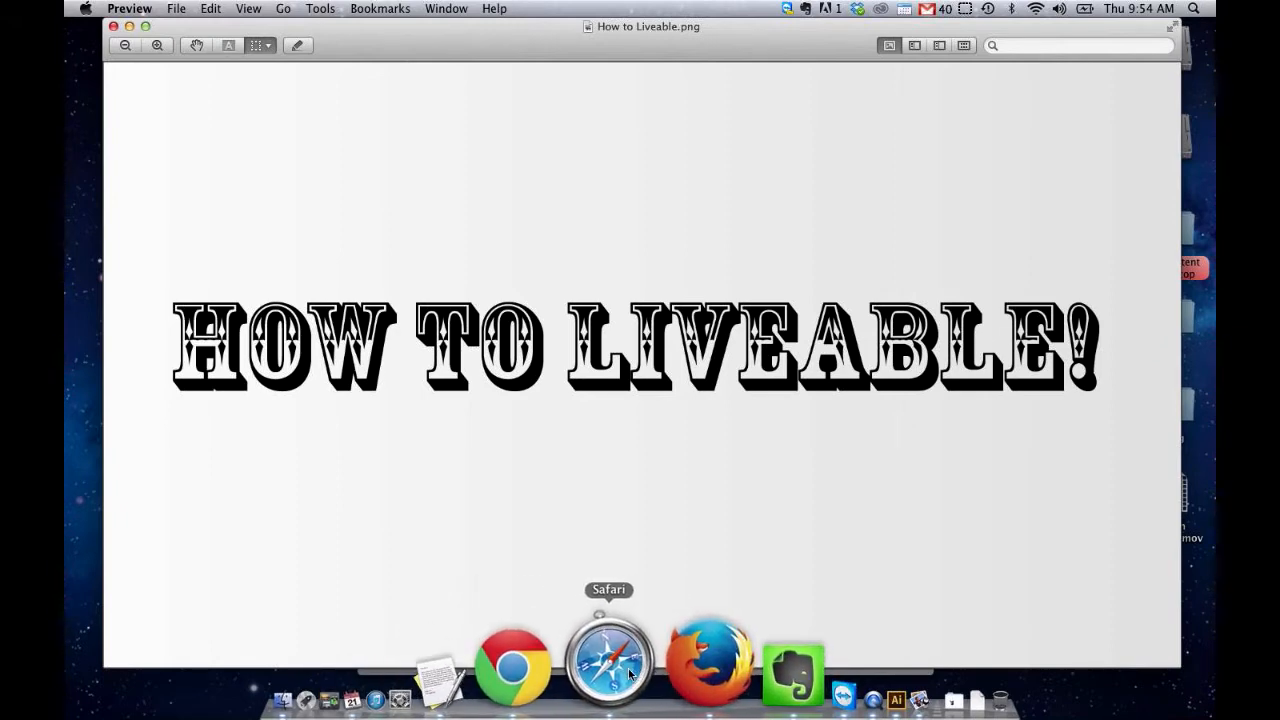
Step: Fan out the Downloads stack above the Dock to show its recordings and video files
right_click(608, 658)
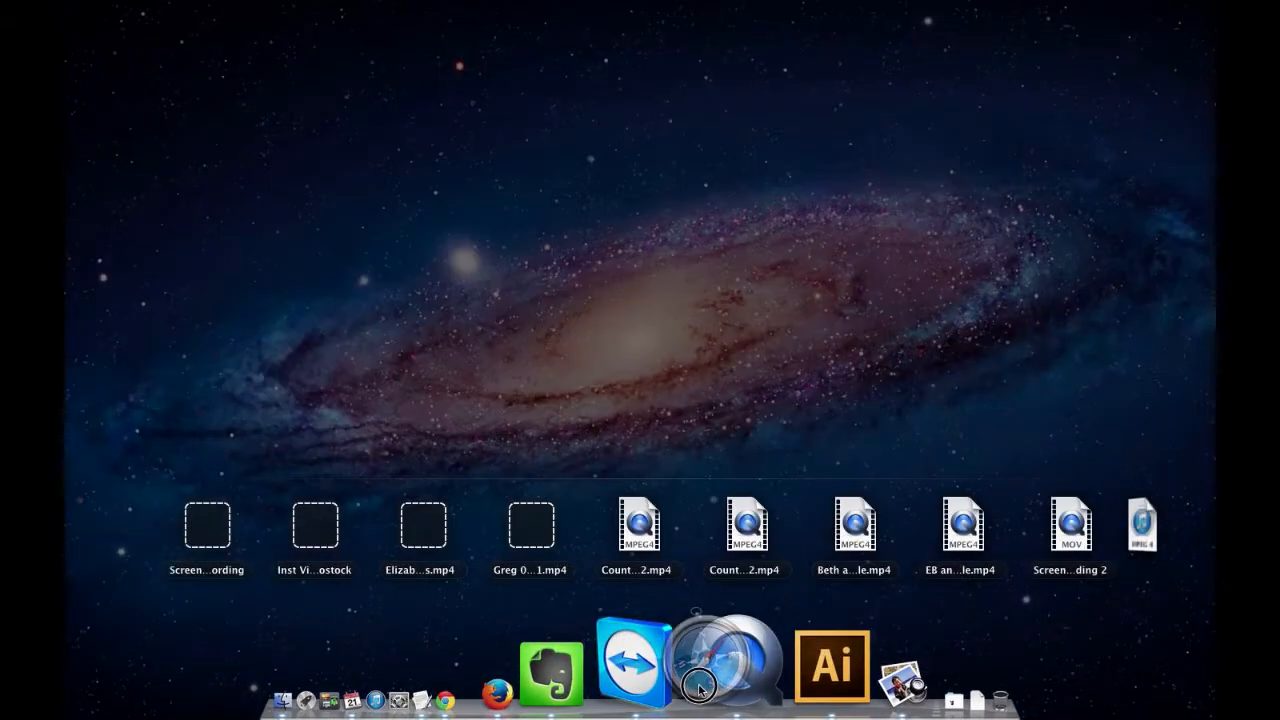
mouse_move(700, 650)
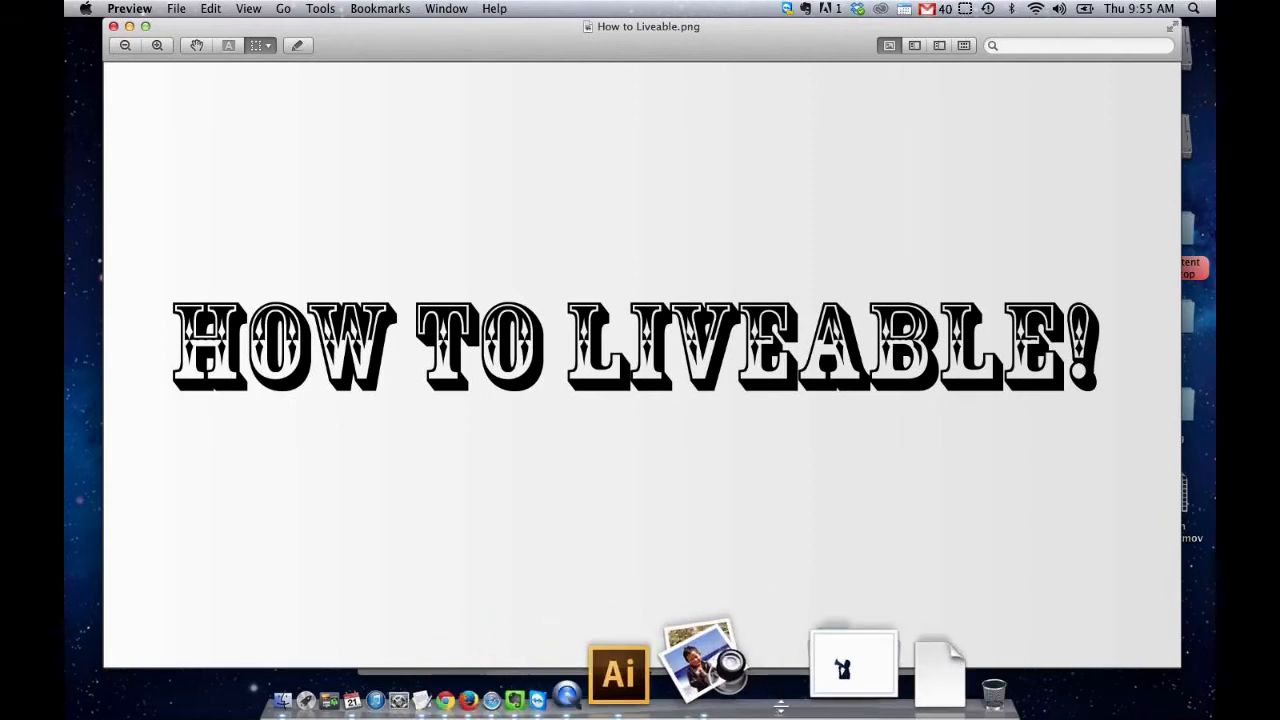
mouse_move(810, 650)
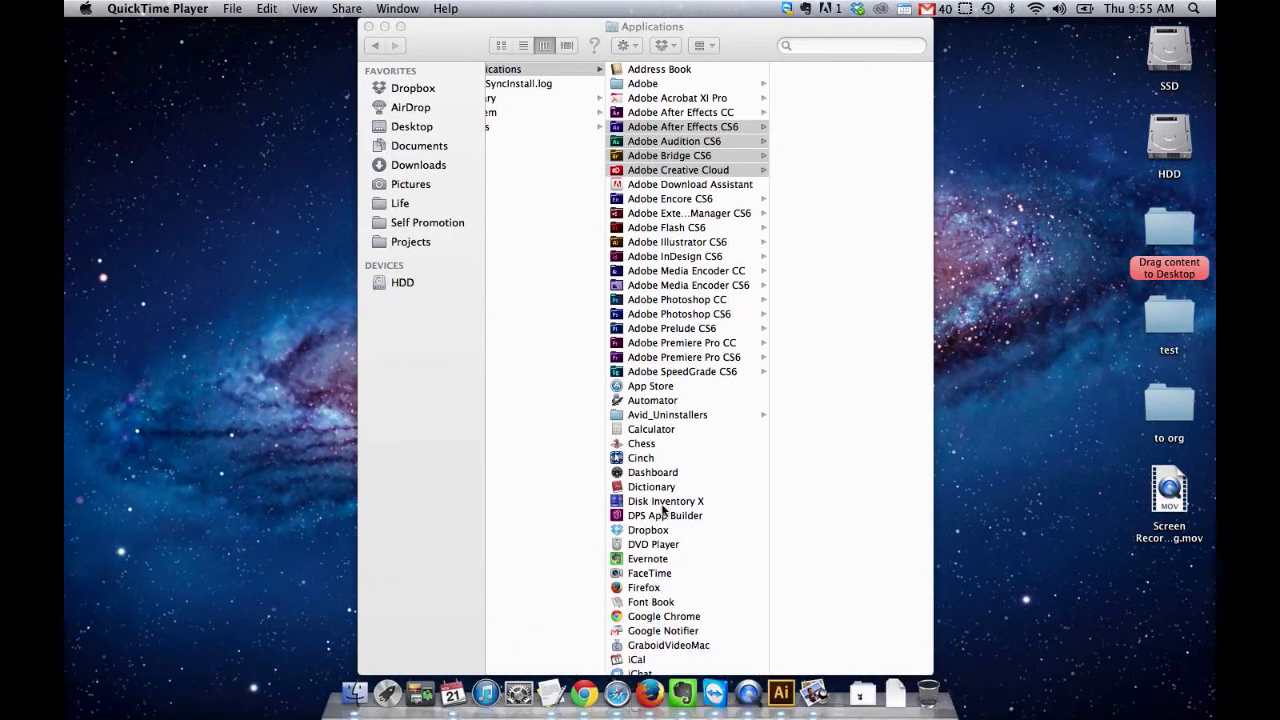
mouse_move(640, 632)
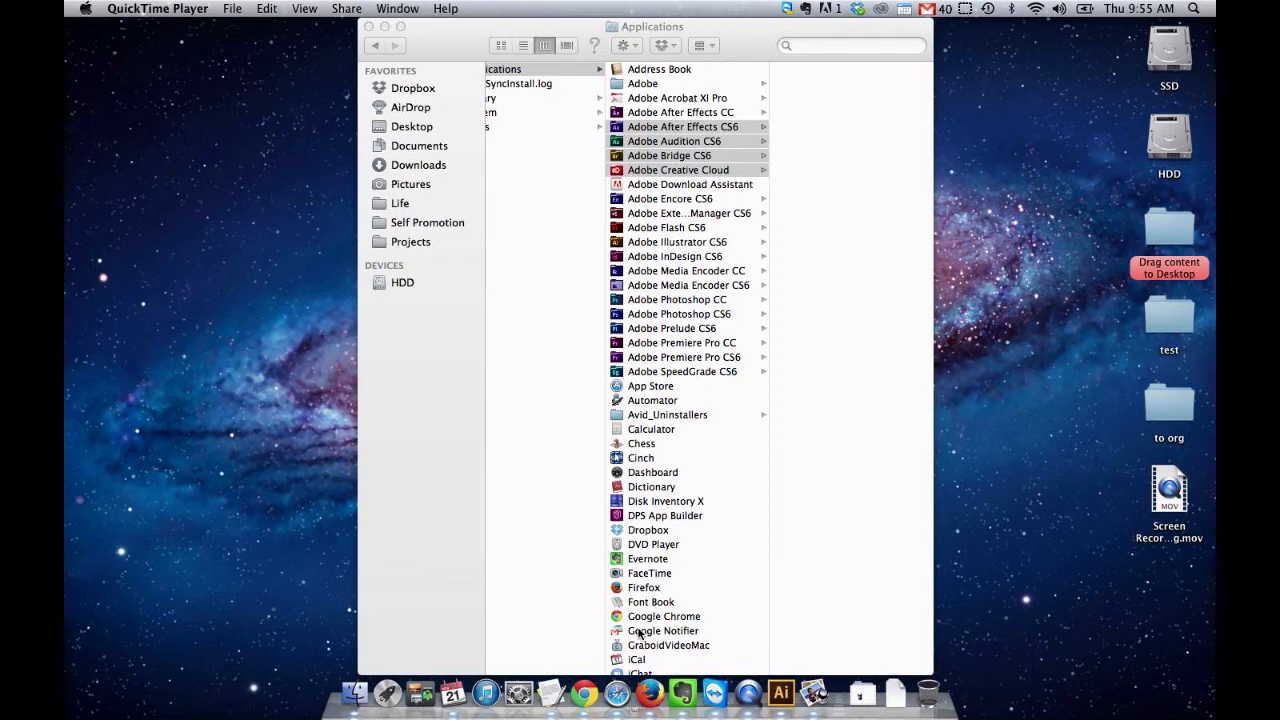
mouse_move(738, 656)
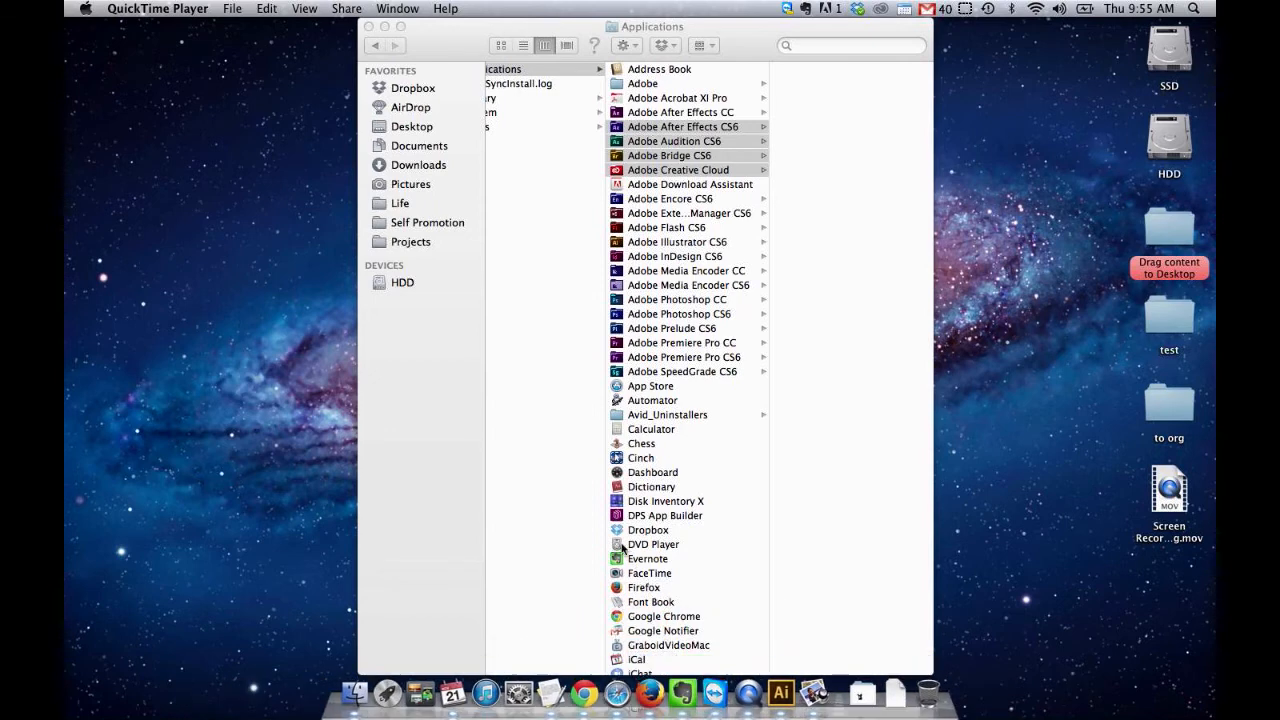
mouse_move(560, 570)
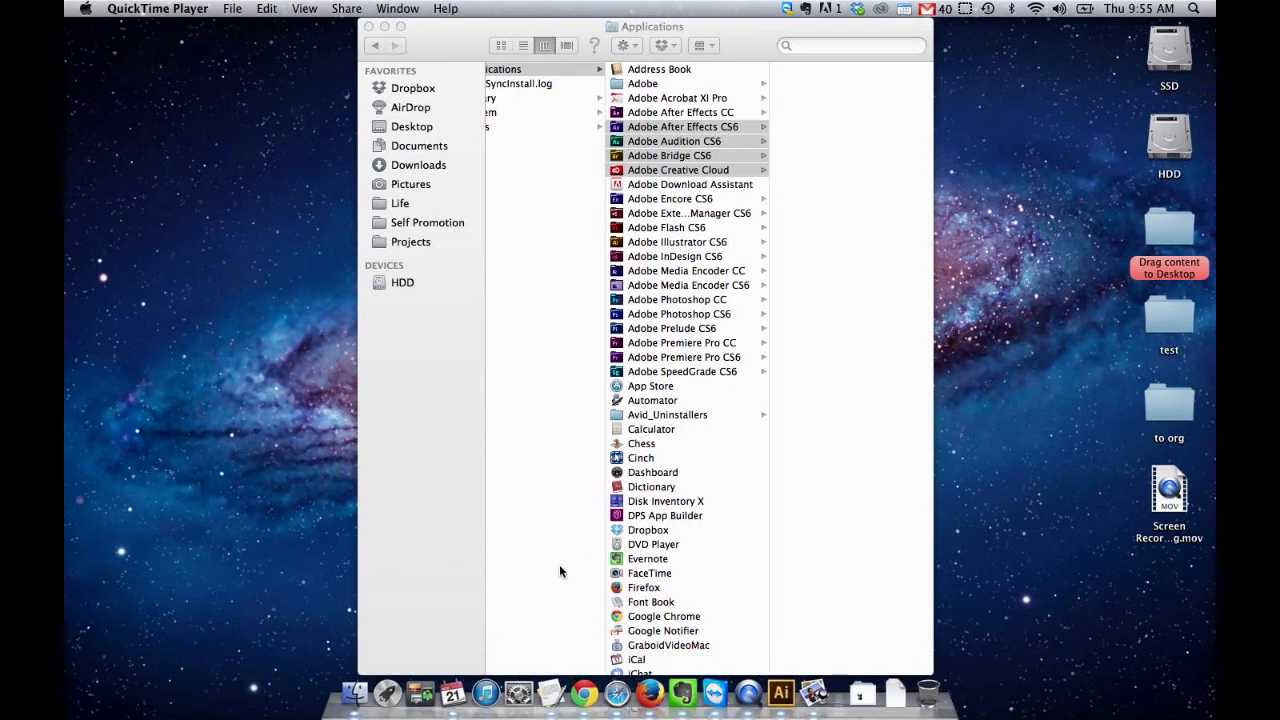